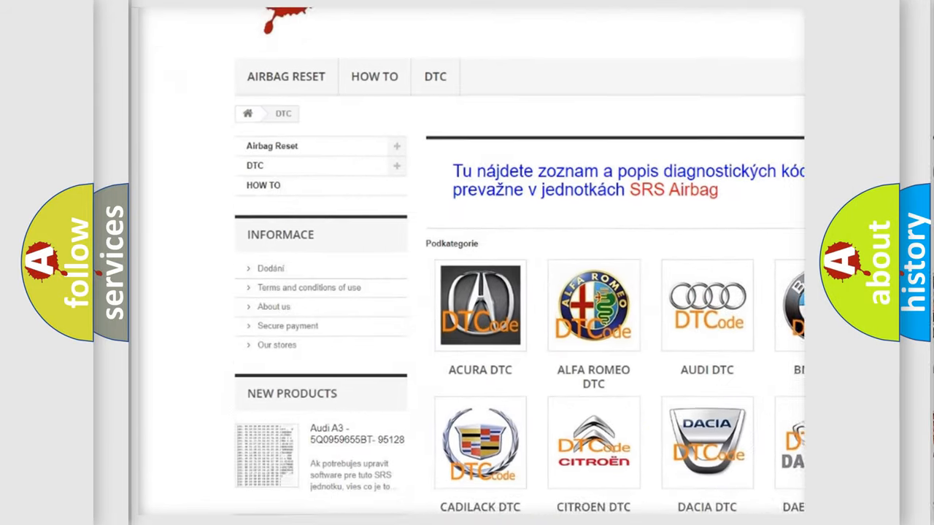
scroll("down", 3)
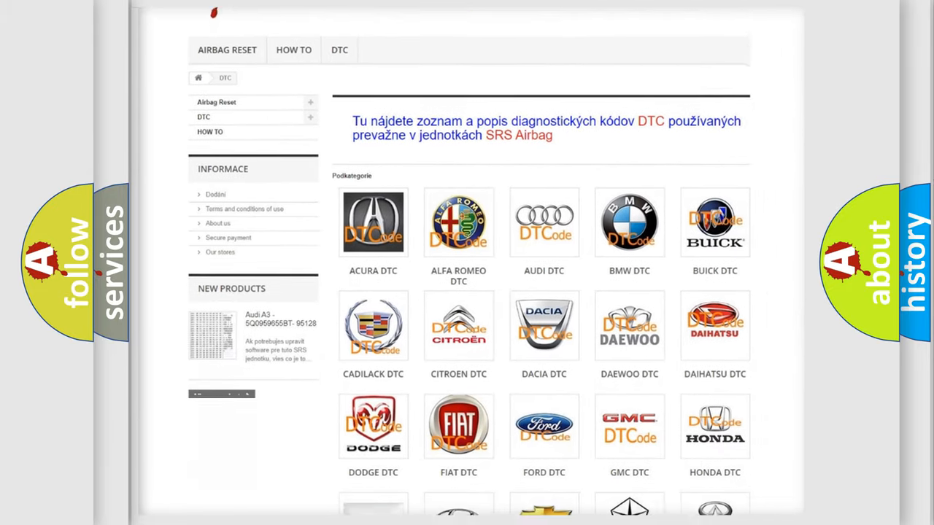
scroll("down", 3)
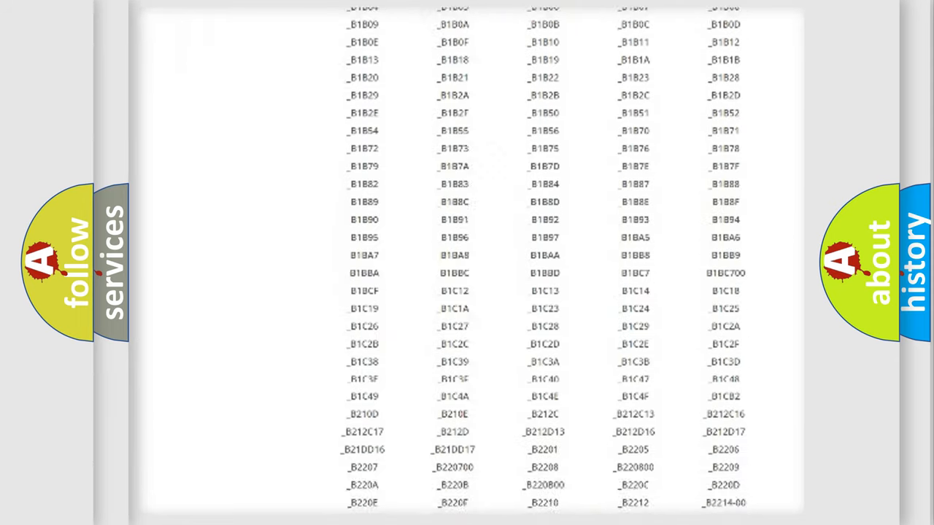
scroll("down", 3)
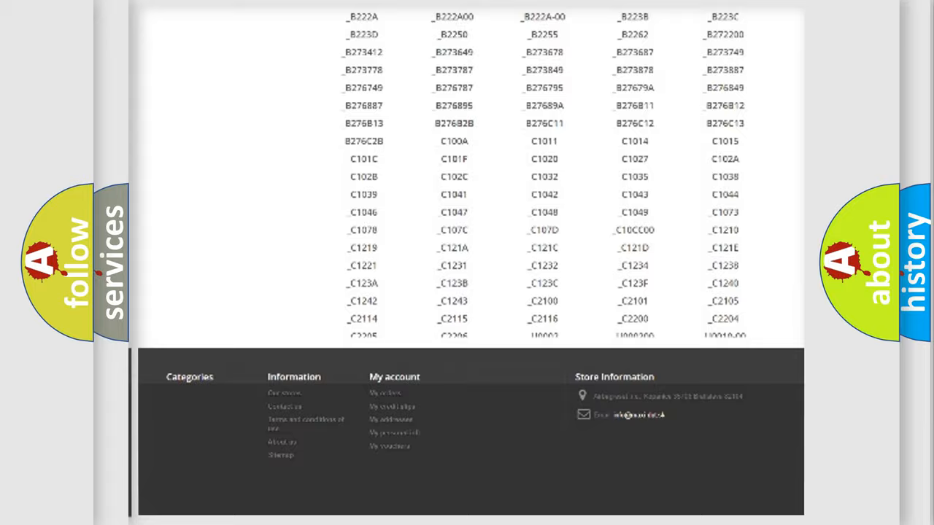
scroll("up", 3)
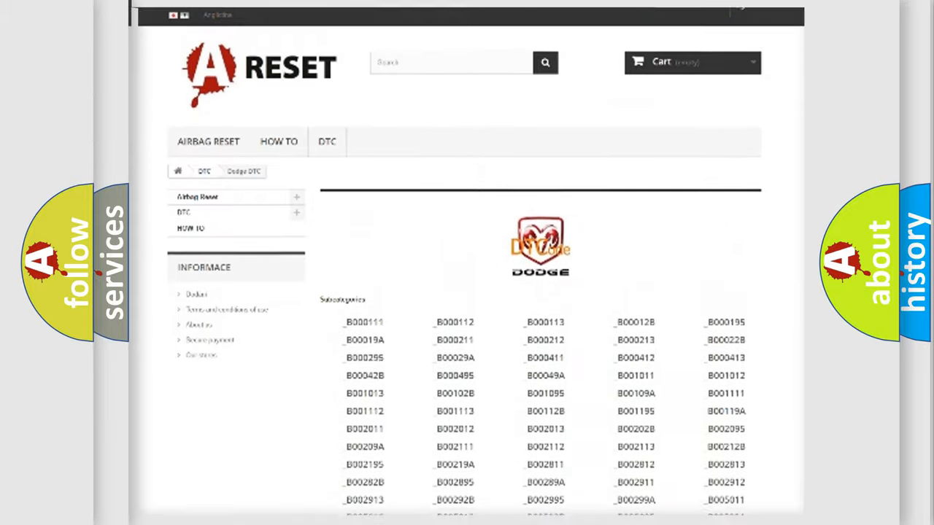